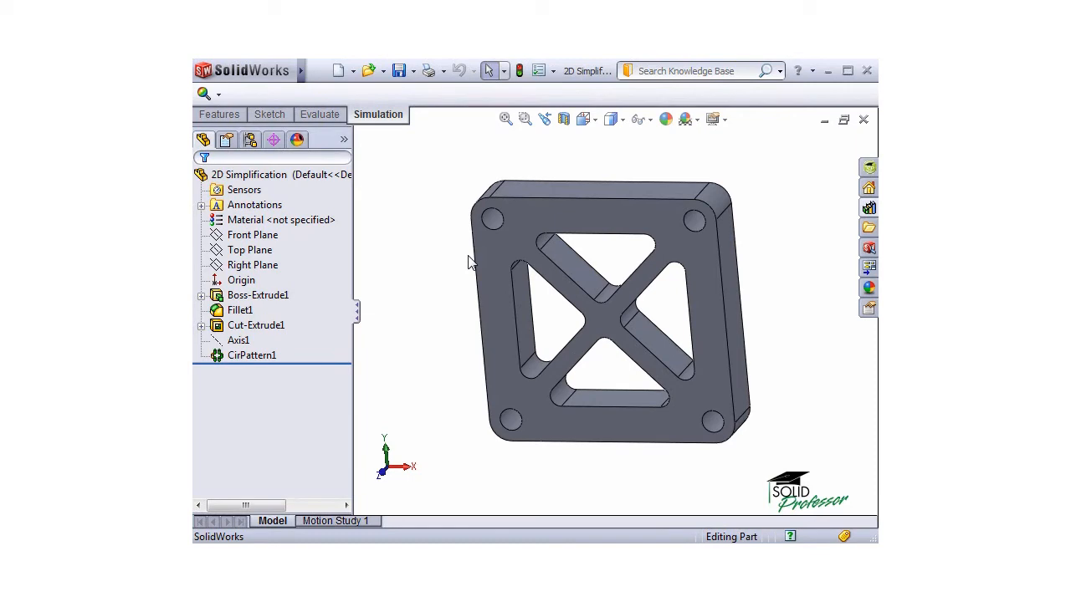
# Step: Create a new static study, Study 1, with Use 2D Simplification enabled
pyautogui.click(208, 94)
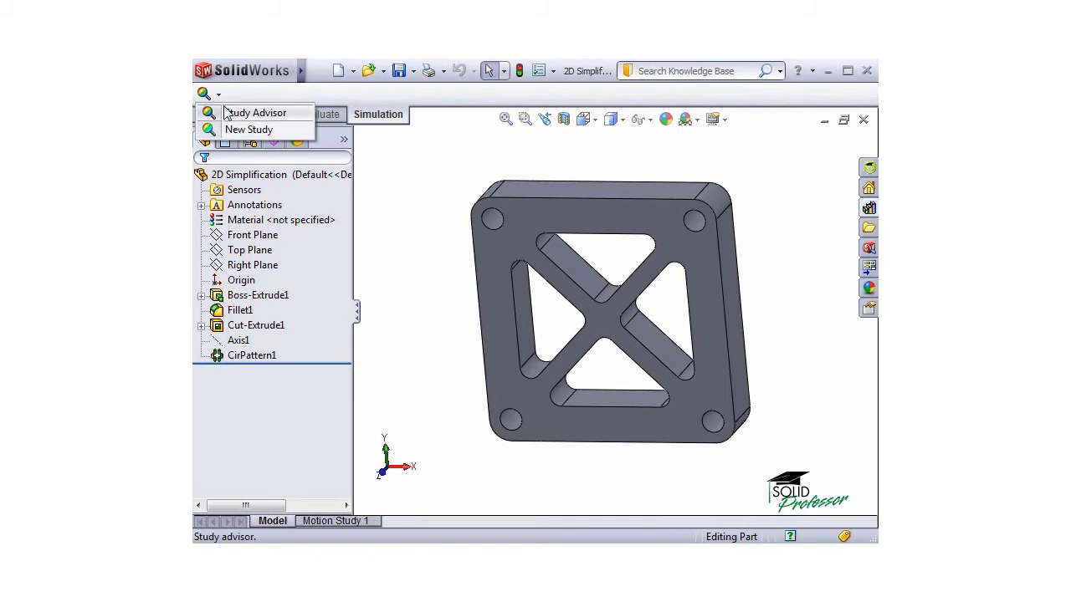
pyautogui.moveTo(248, 130)
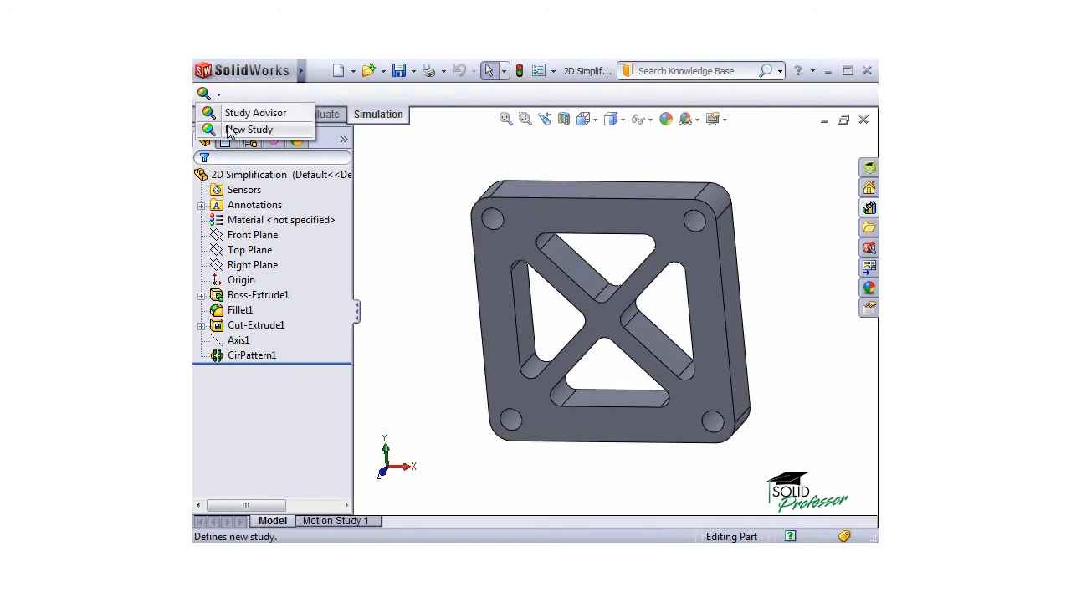
pyautogui.click(250, 131)
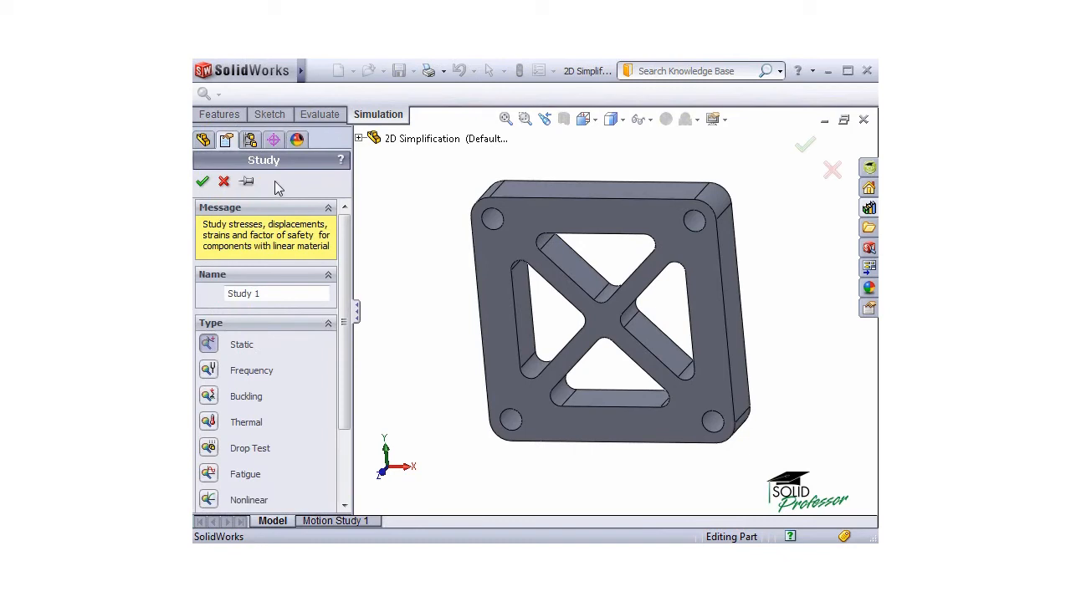
pyautogui.scroll(-3)
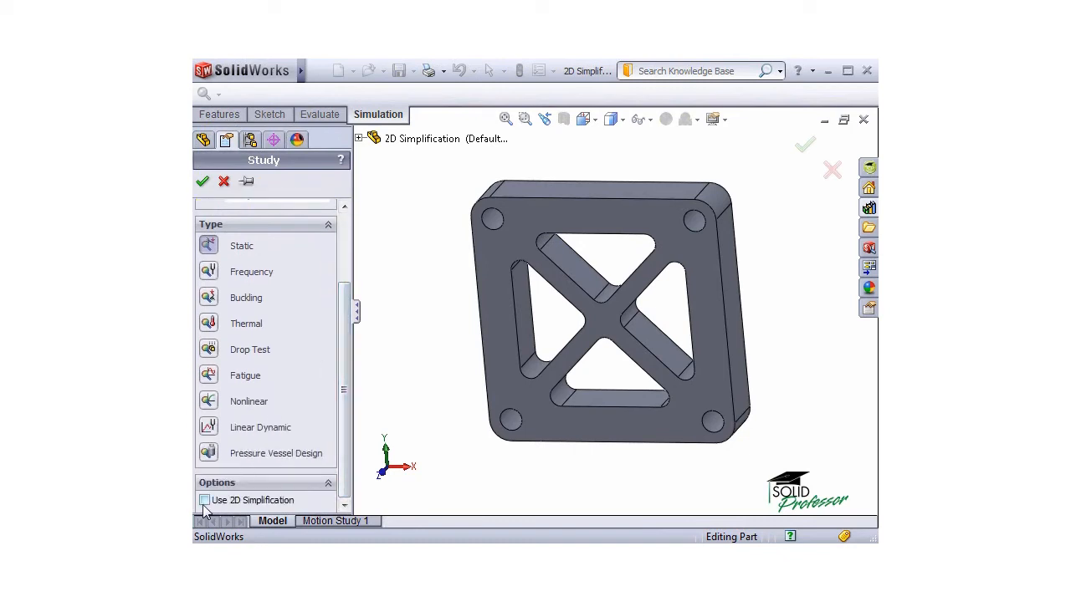
pyautogui.click(204, 500)
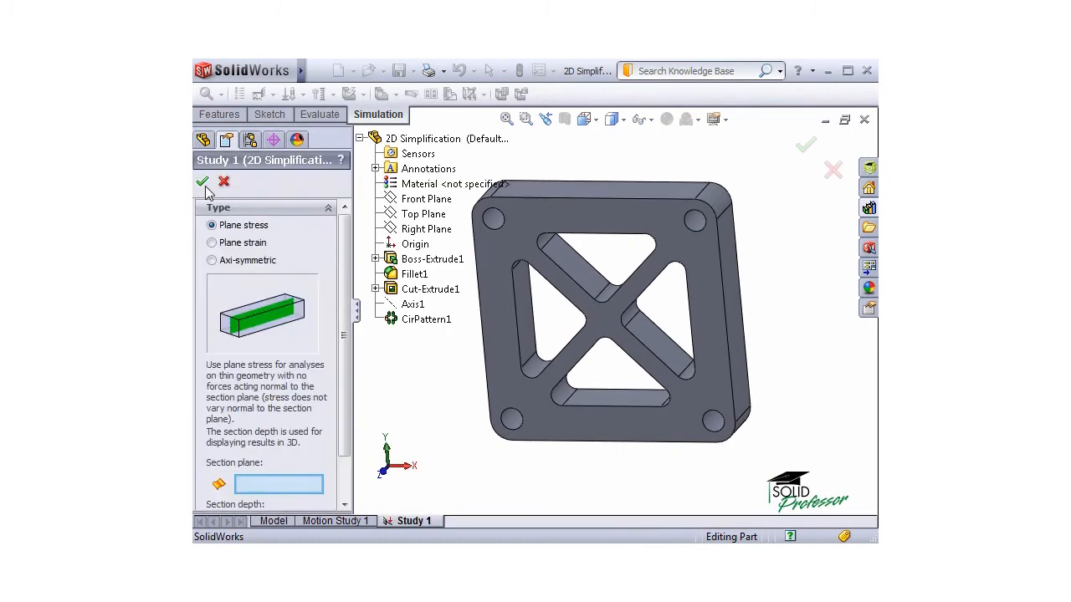
pyautogui.moveTo(201, 181)
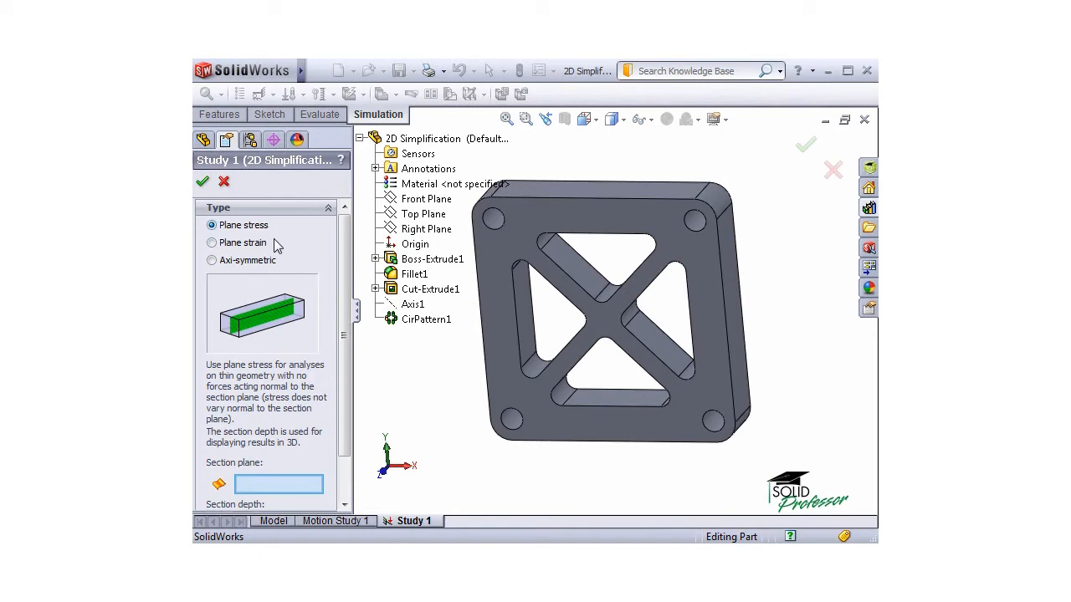
pyautogui.click(210, 243)
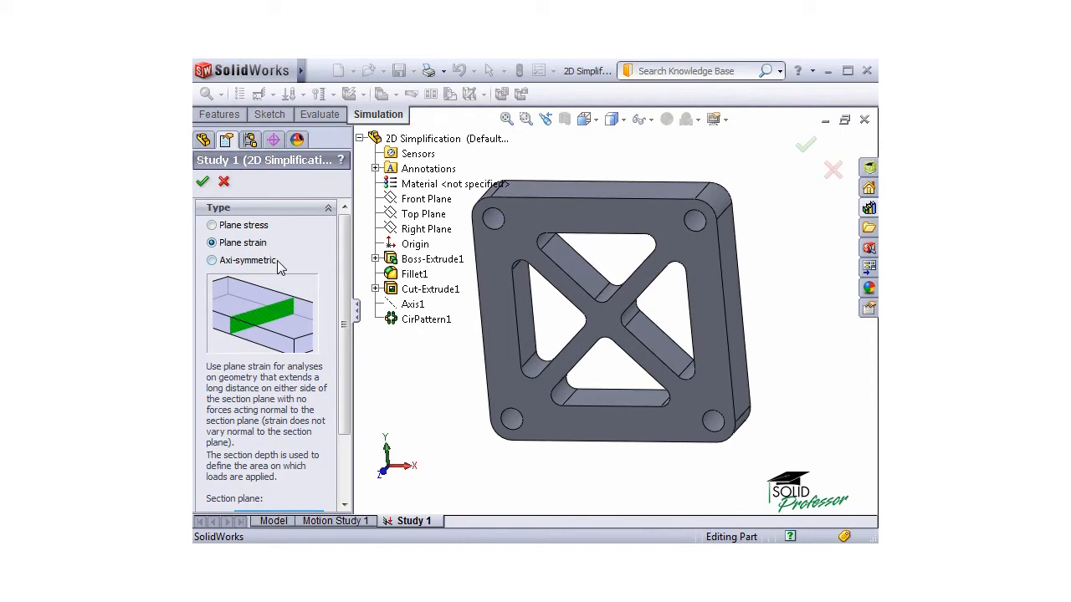
pyautogui.click(211, 261)
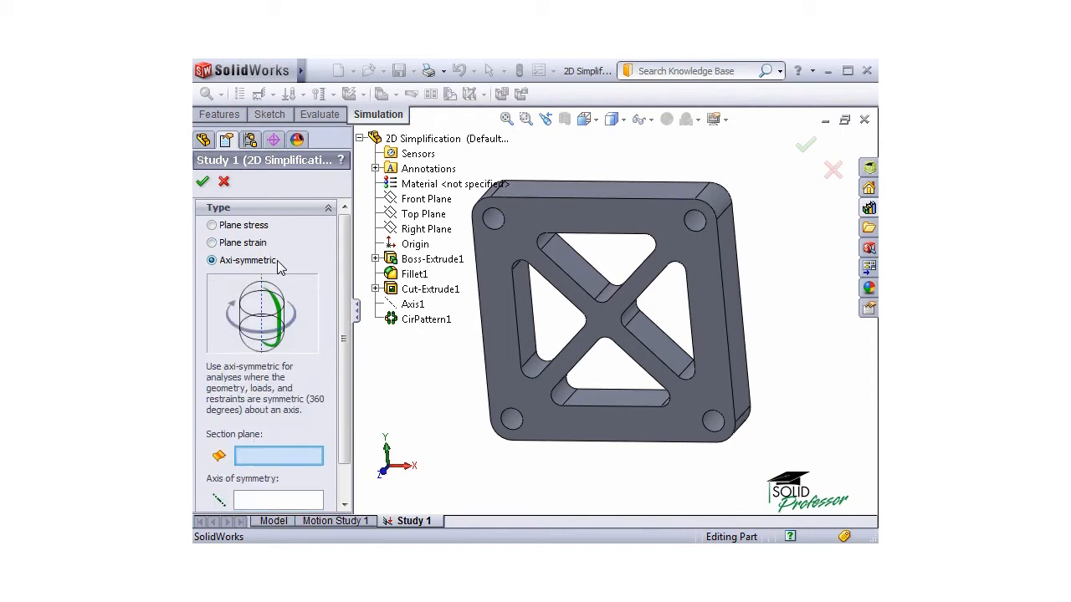
pyautogui.click(211, 224)
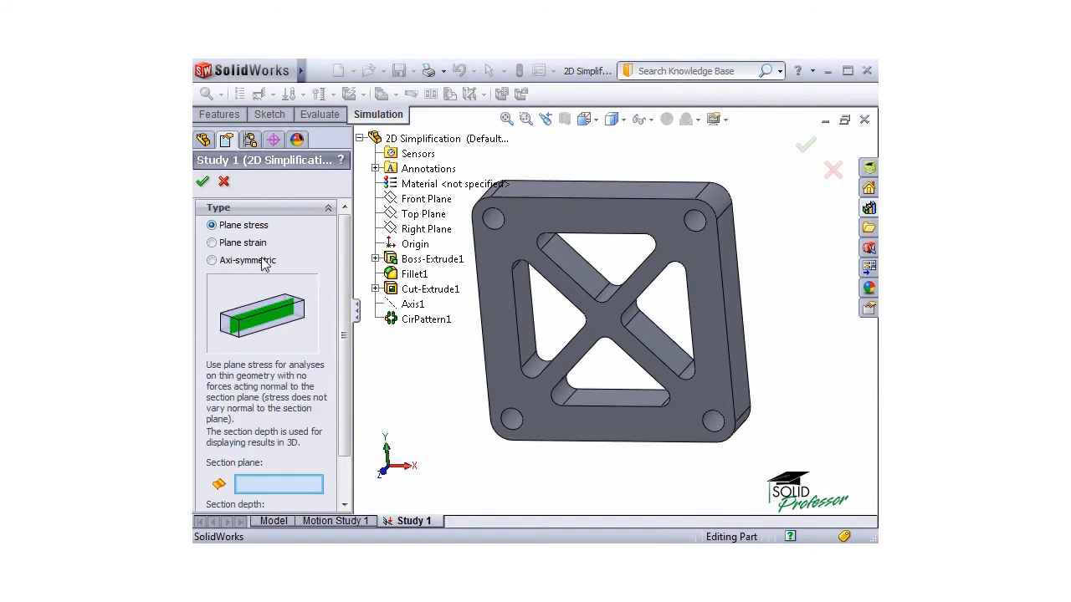
# Step: Set the plane stress section to Front Plane with 2 in depth and confirm
pyautogui.scroll(-3)
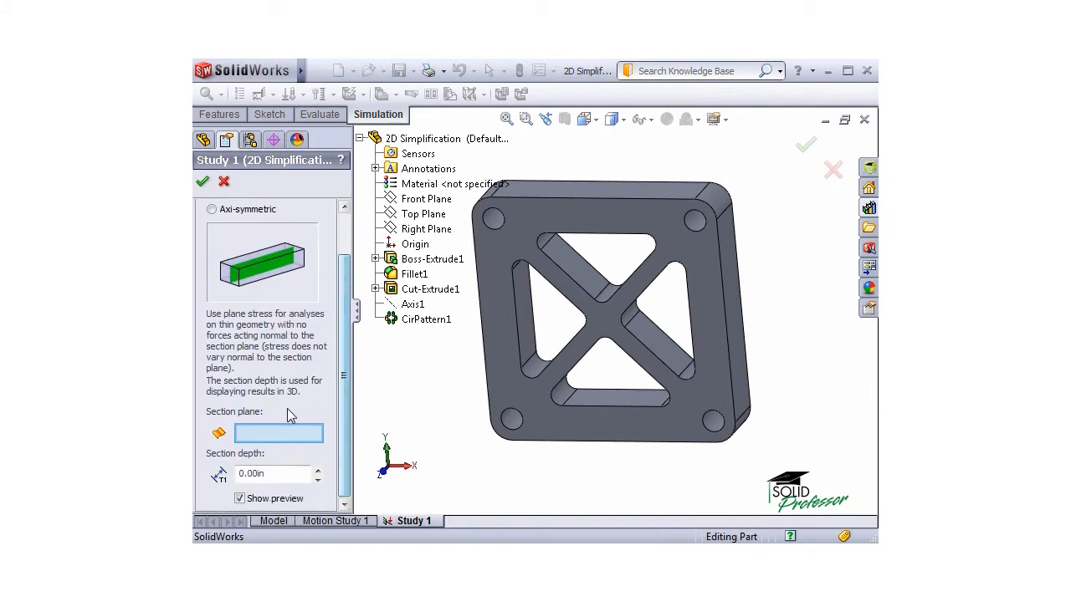
pyautogui.moveTo(277, 431)
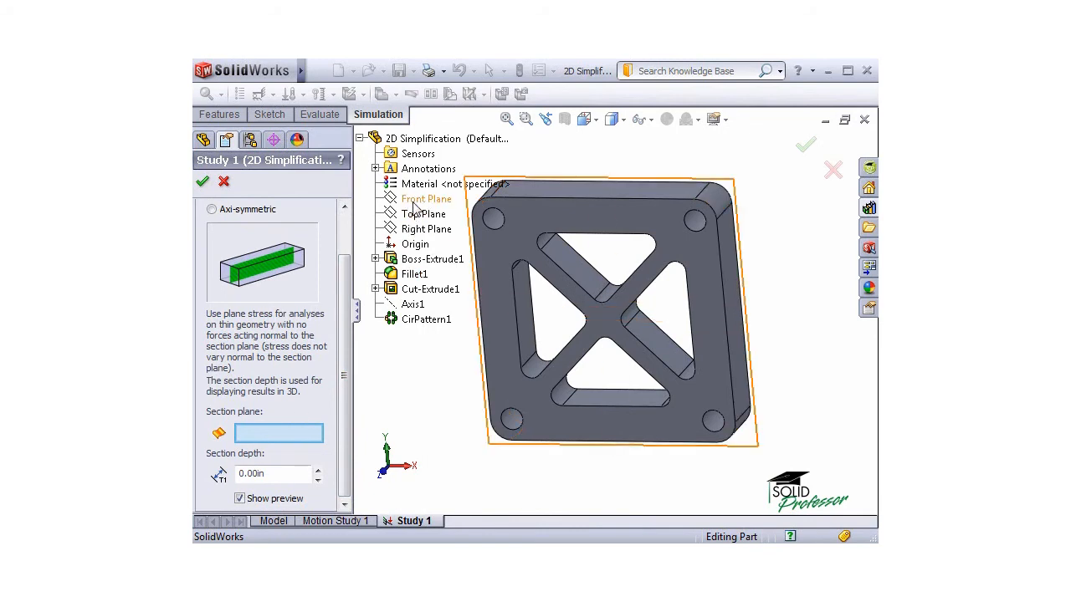
pyautogui.click(427, 198)
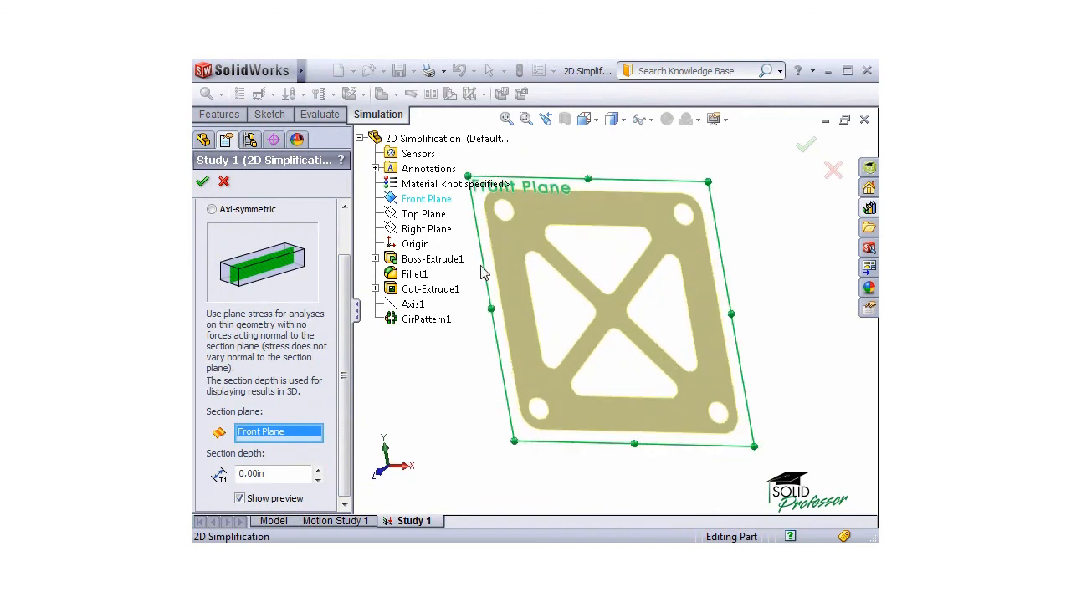
pyautogui.tripleClick(271, 473)
pyautogui.write('2')
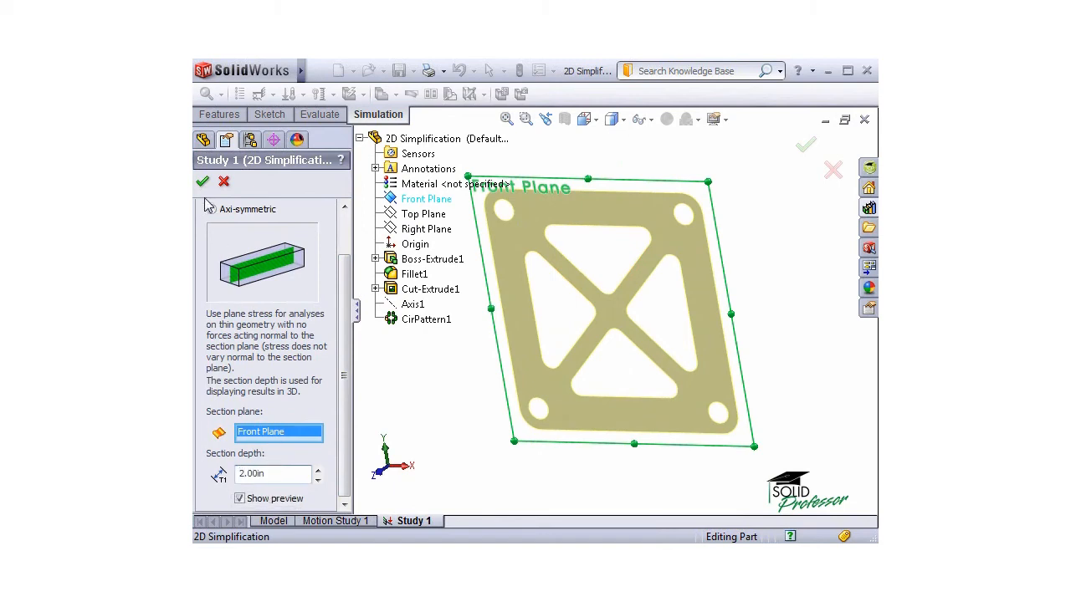
pyautogui.click(200, 181)
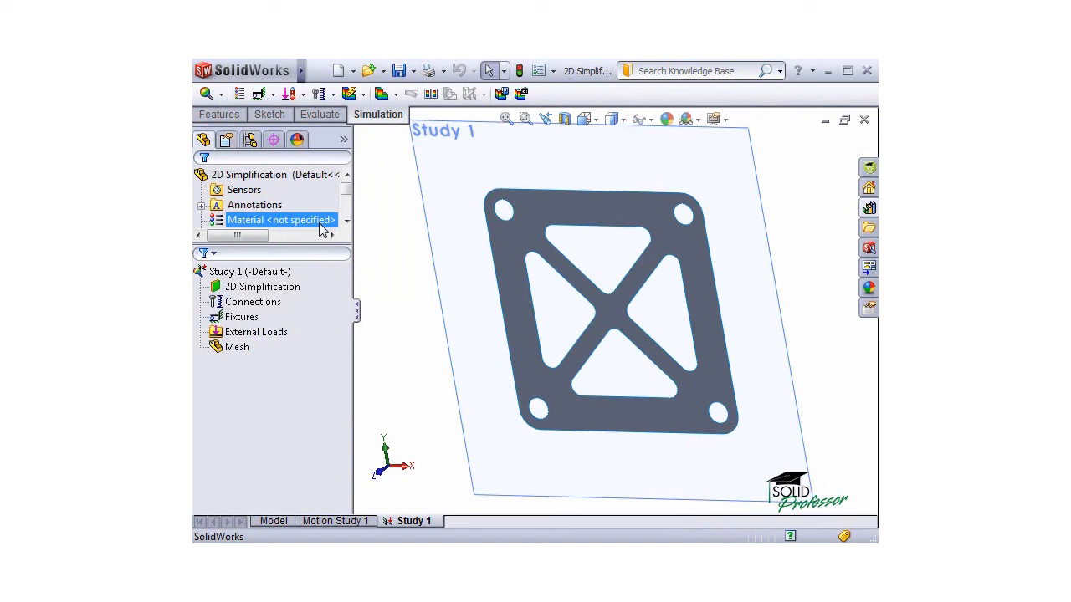
# Step: Apply Alloy Steel from the material library to the plate body
pyautogui.click(261, 286)
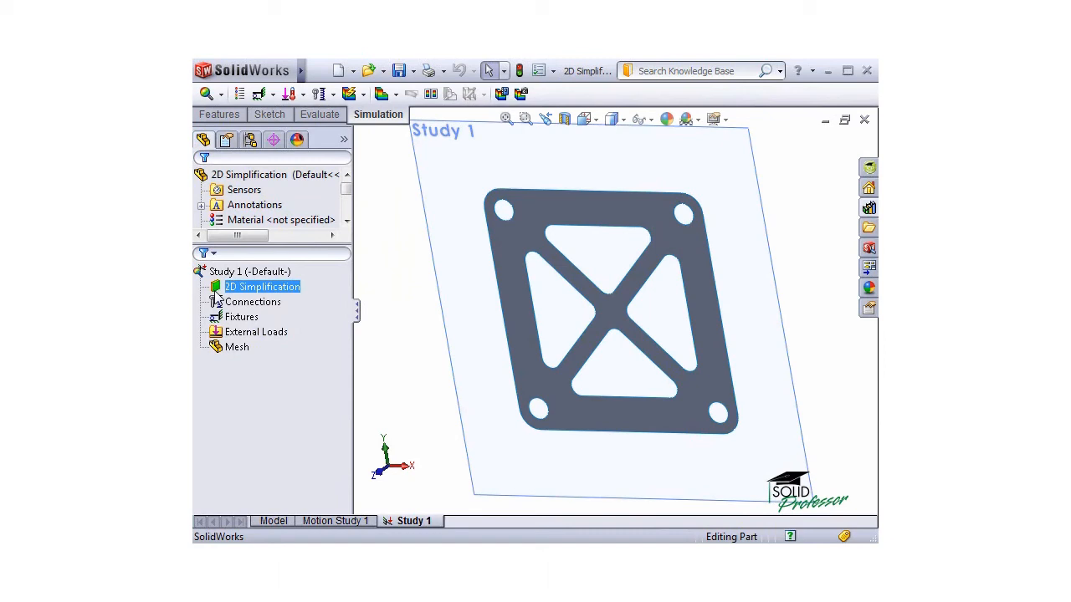
pyautogui.rightClick(261, 287)
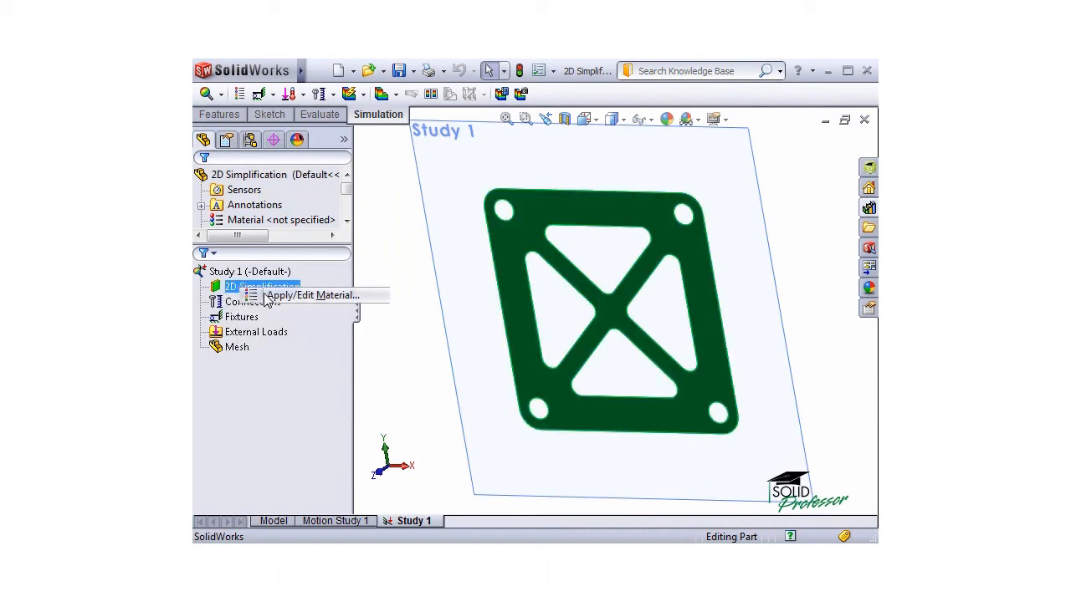
pyautogui.click(311, 294)
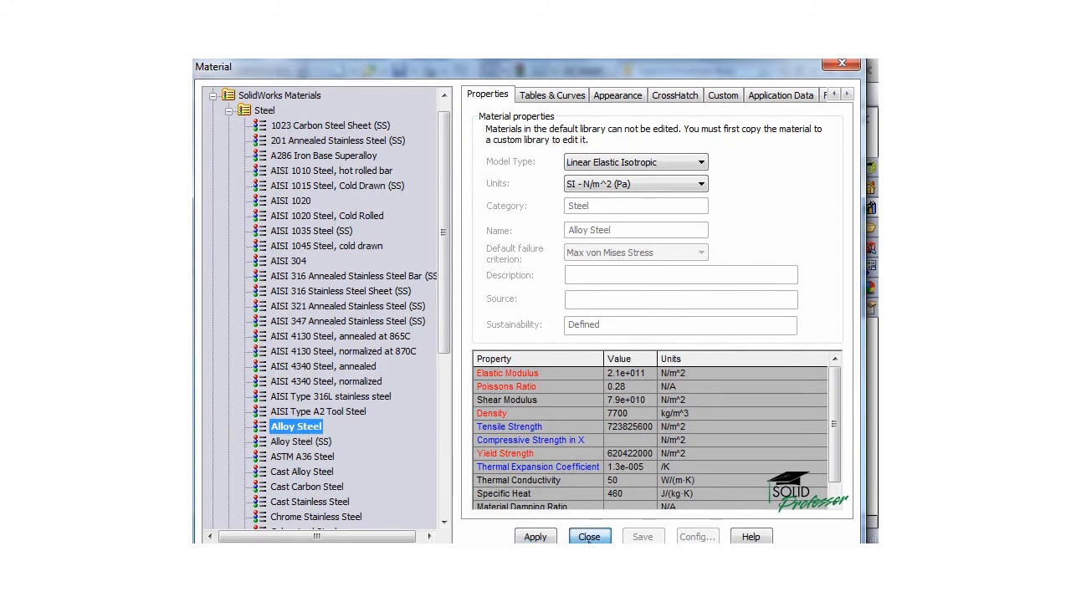
pyautogui.click(589, 535)
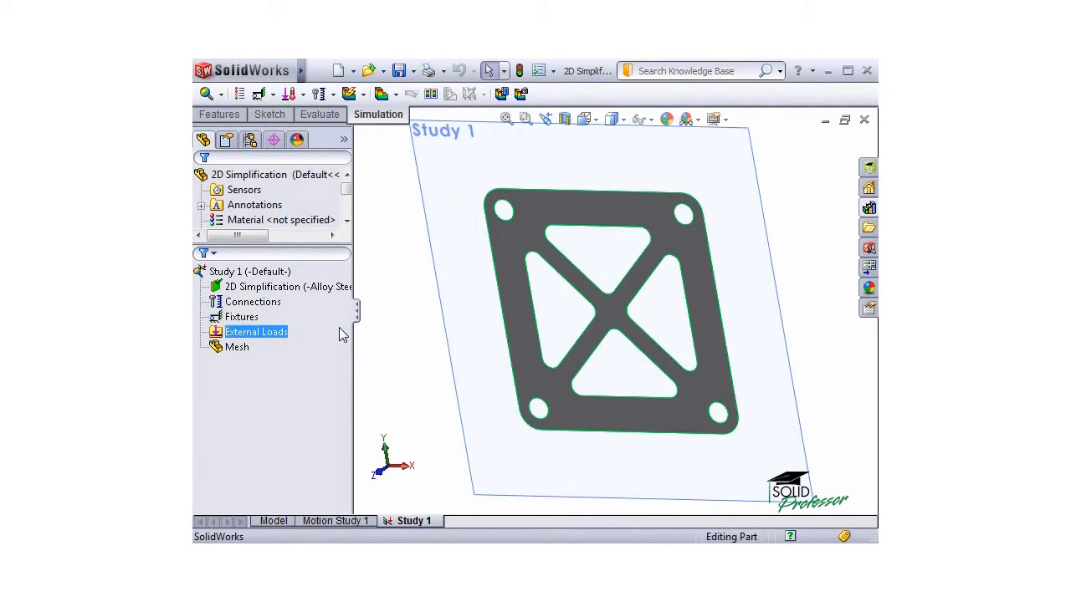
# Step: Add a Fixed Geometry fixture on the bottom-left and bottom-right hole edges
pyautogui.rightClick(241, 316)
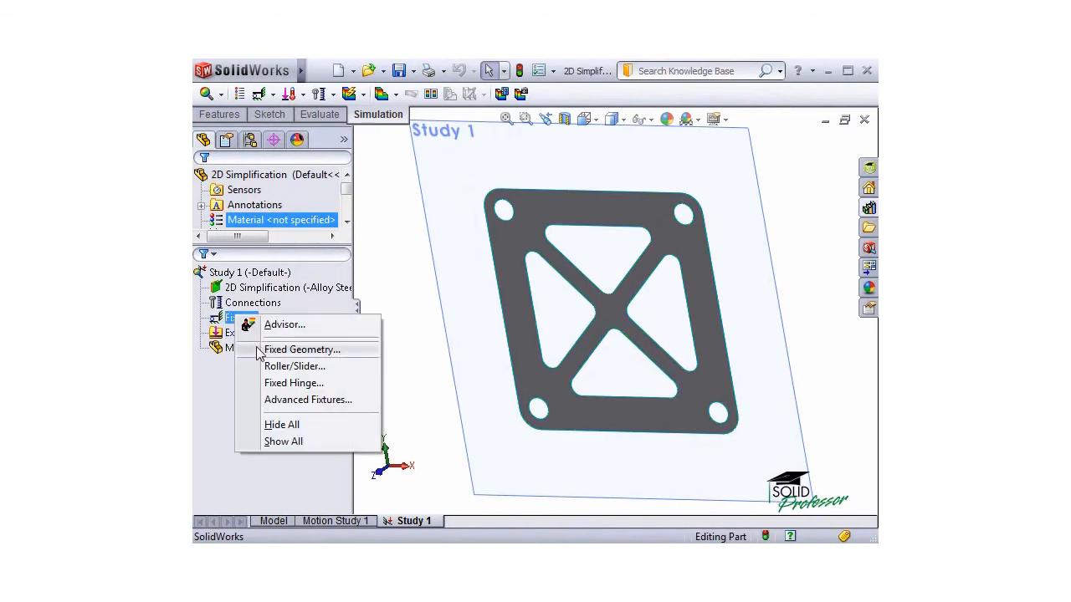
pyautogui.click(301, 350)
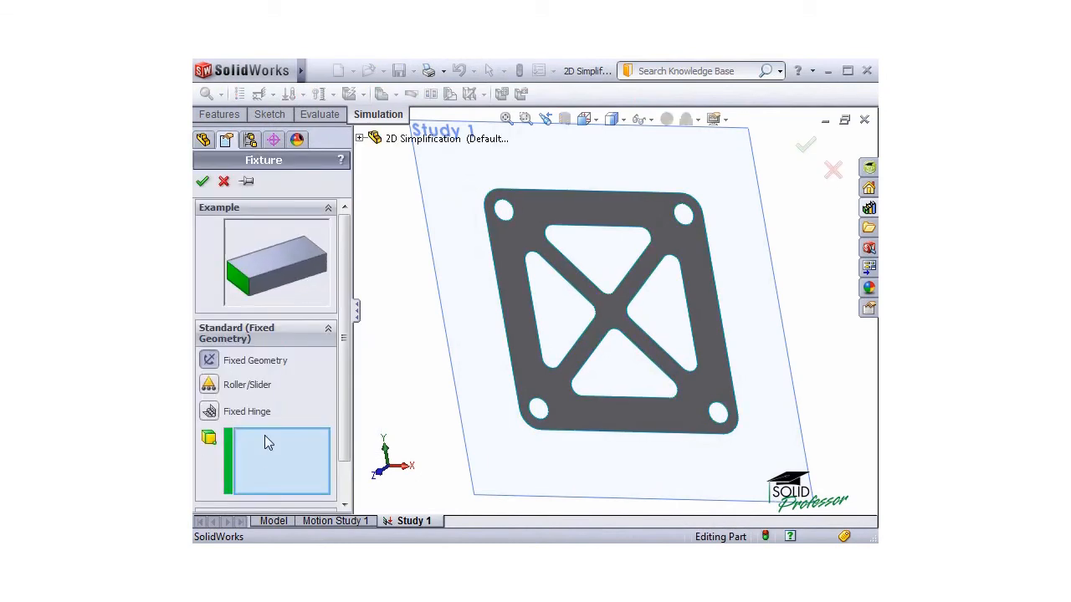
pyautogui.moveTo(281, 460)
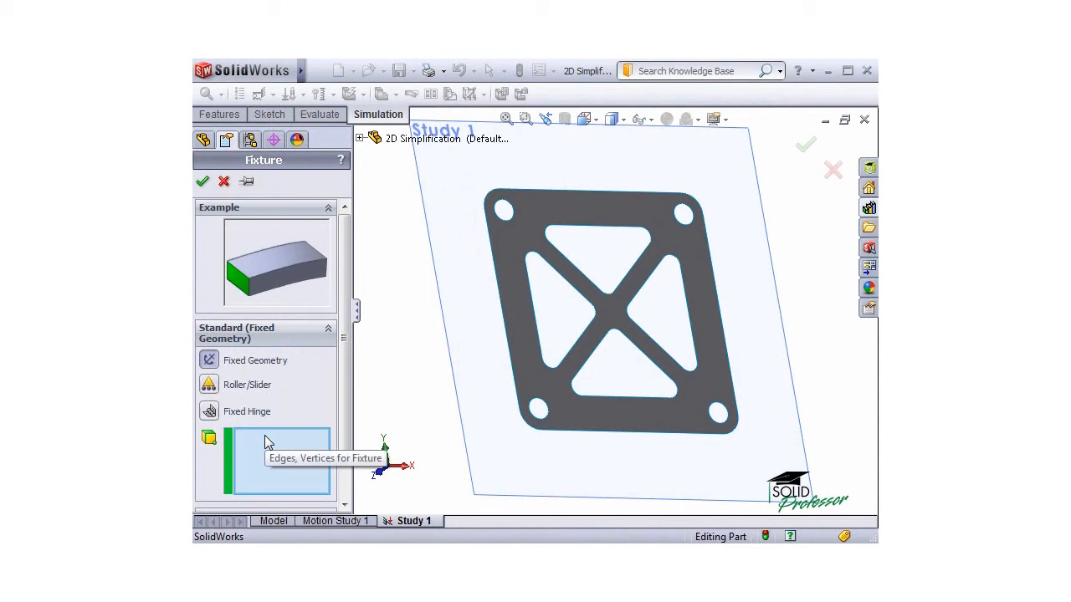
pyautogui.moveTo(514, 408)
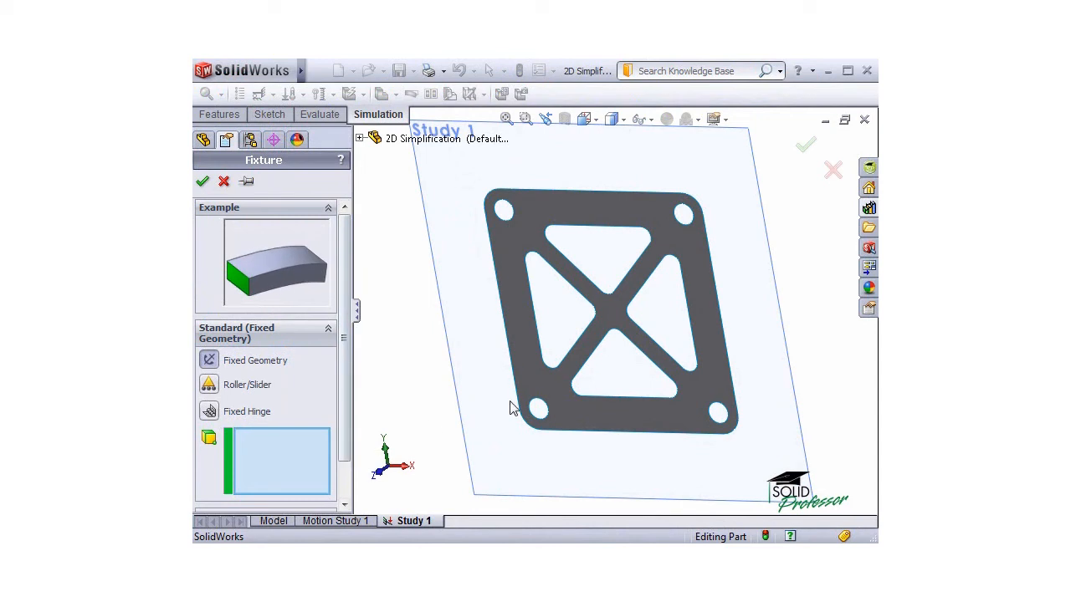
pyautogui.click(539, 410)
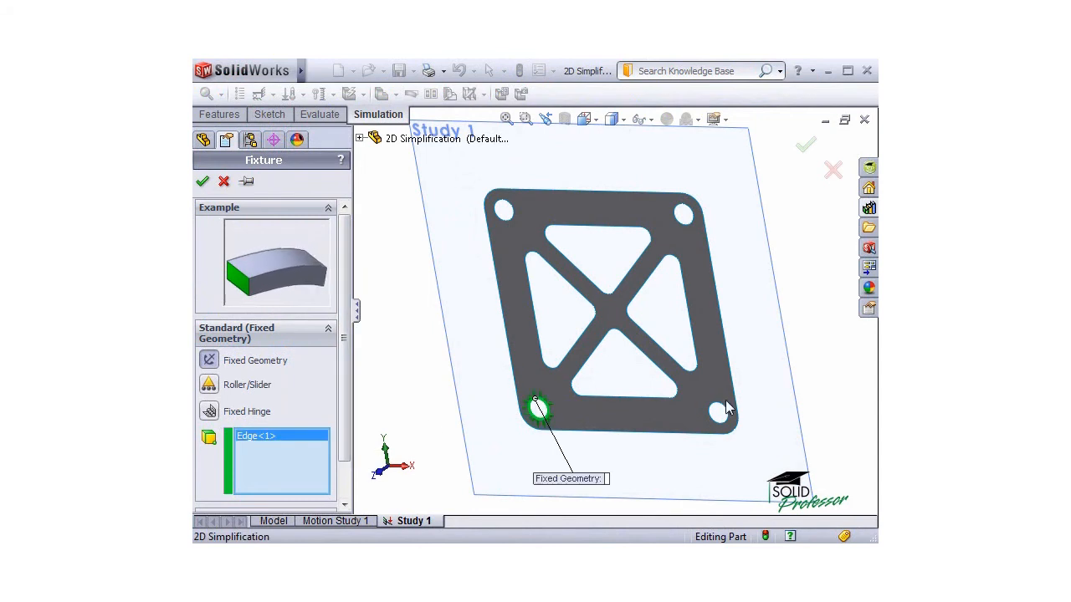
pyautogui.click(716, 411)
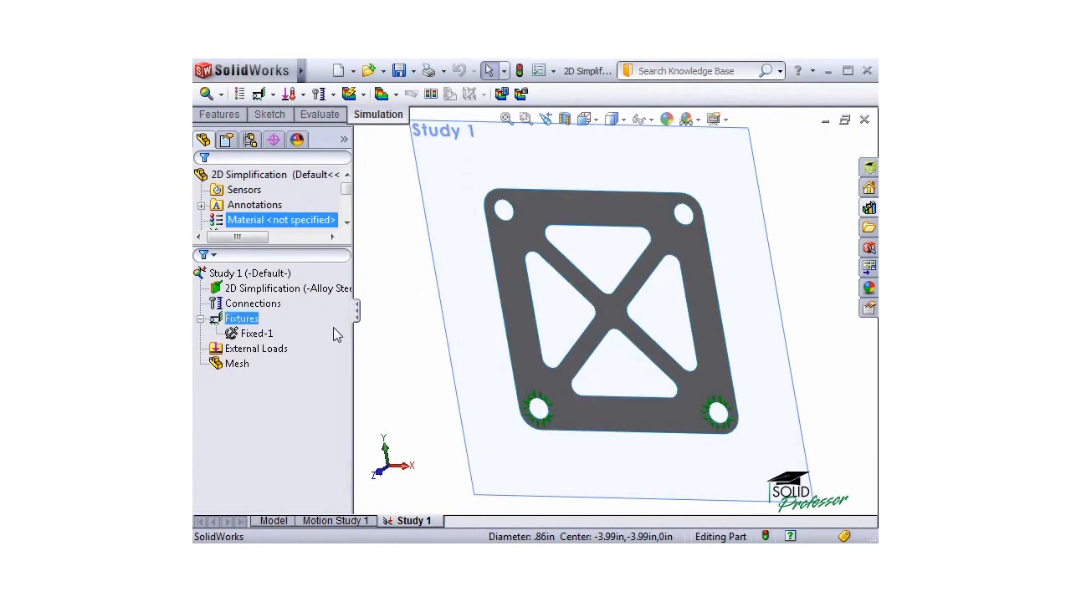
# Step: Start a force load on the top hole edges using a selected direction
pyautogui.rightClick(256, 348)
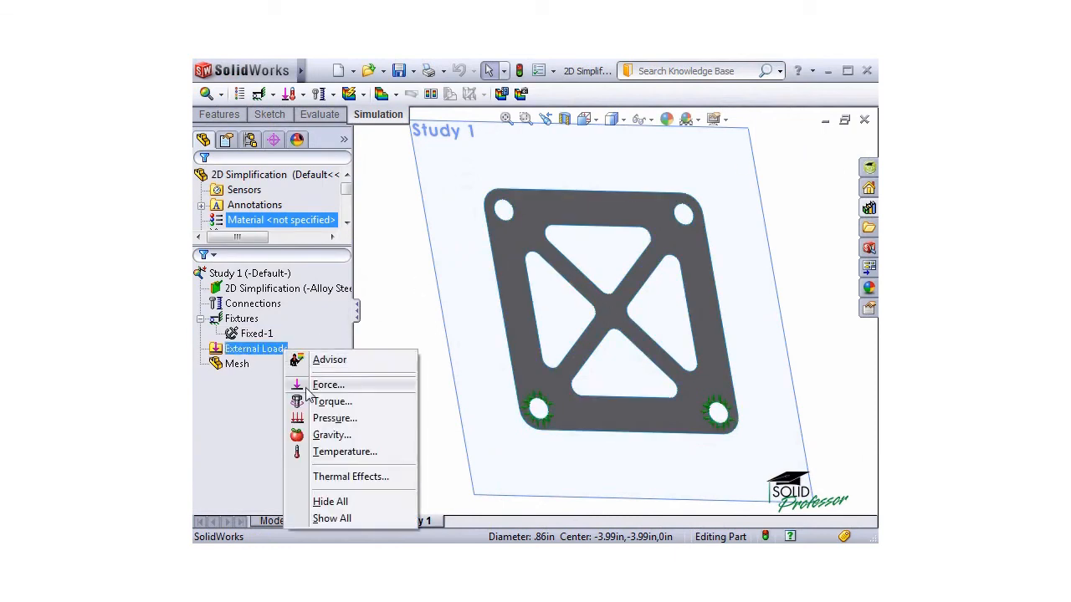
pyautogui.click(328, 383)
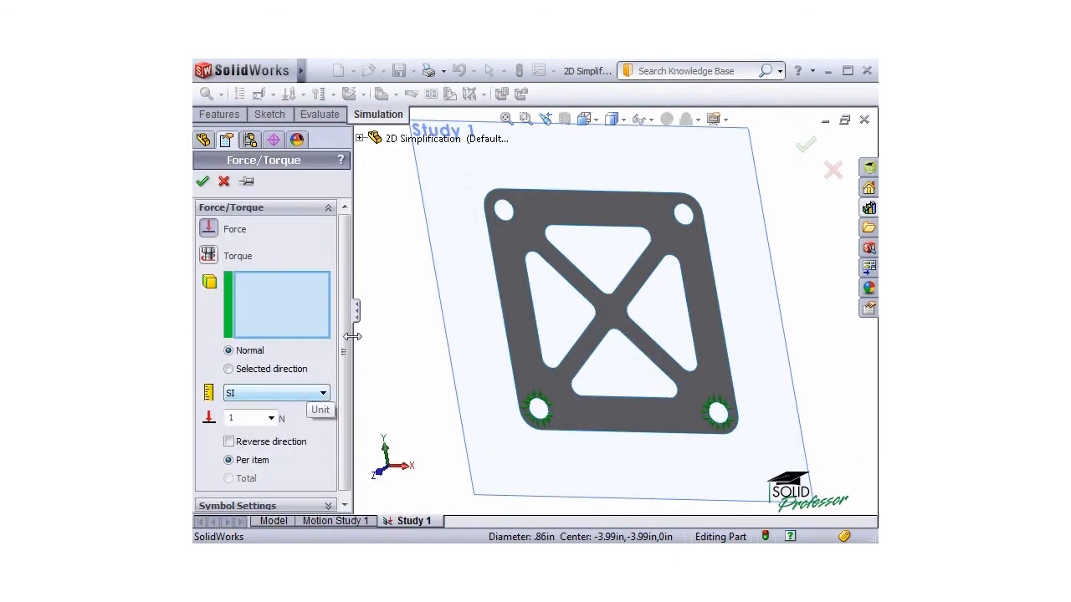
pyautogui.click(502, 209)
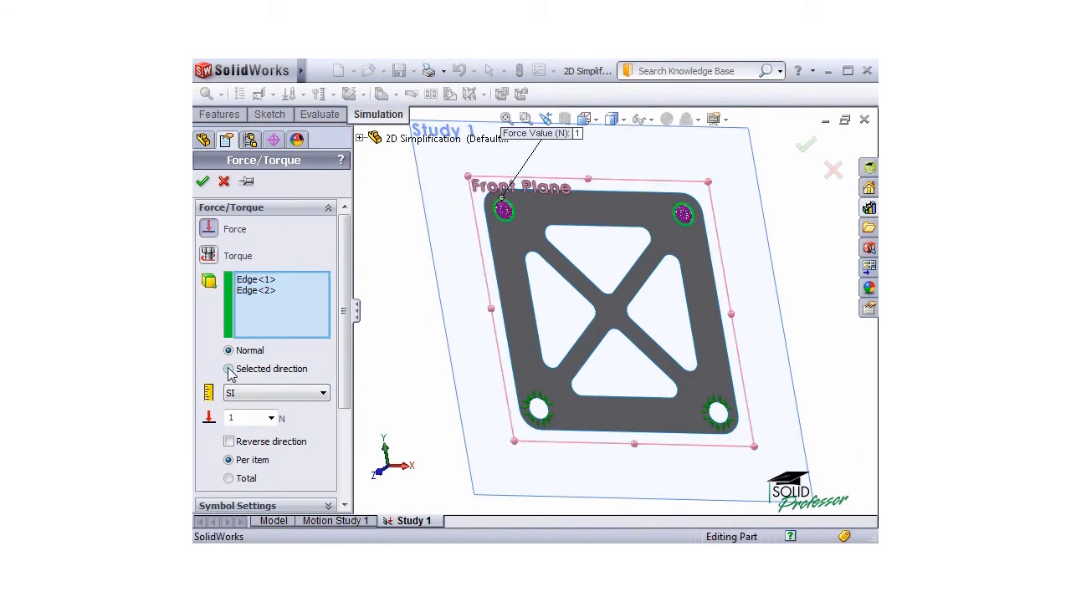
pyautogui.click(227, 370)
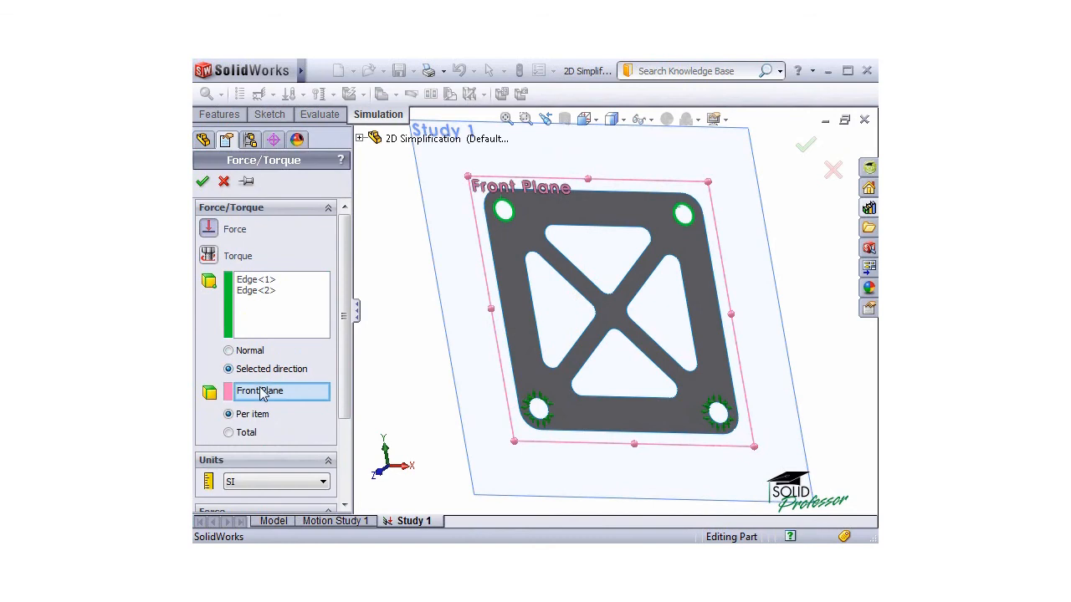
# Step: Set 100 lbf along the Front Plane's second direction and confirm Force-1
pyautogui.scroll(-3)
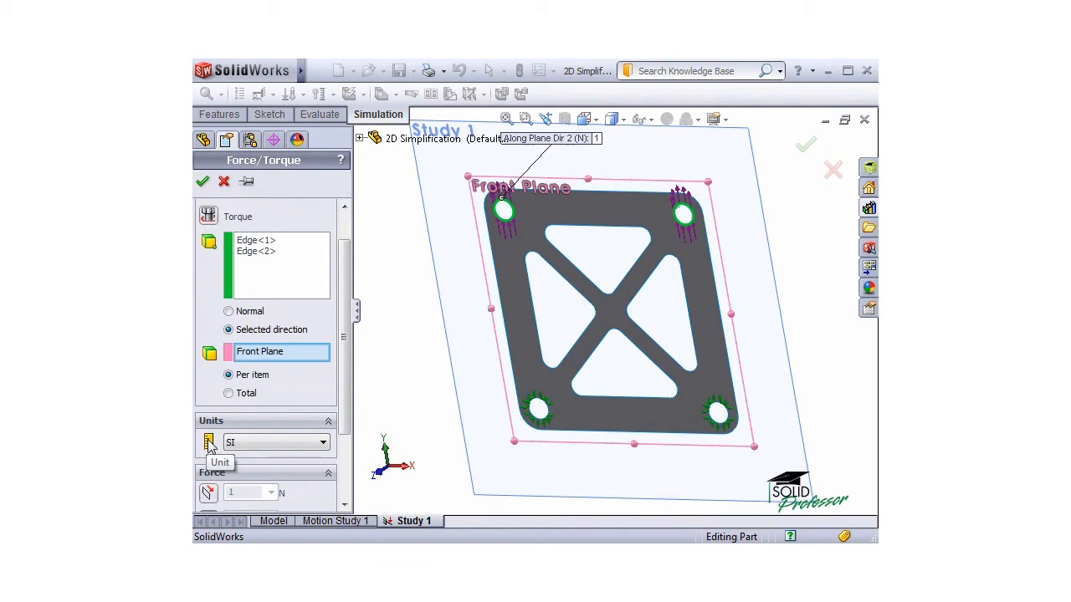
pyautogui.click(276, 442)
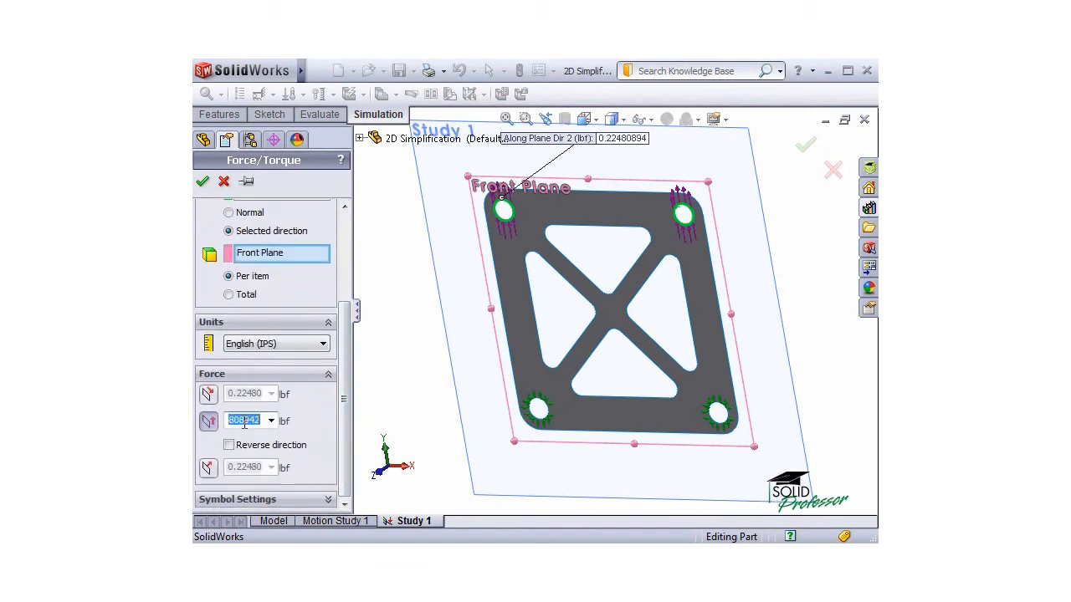
pyautogui.write('100')
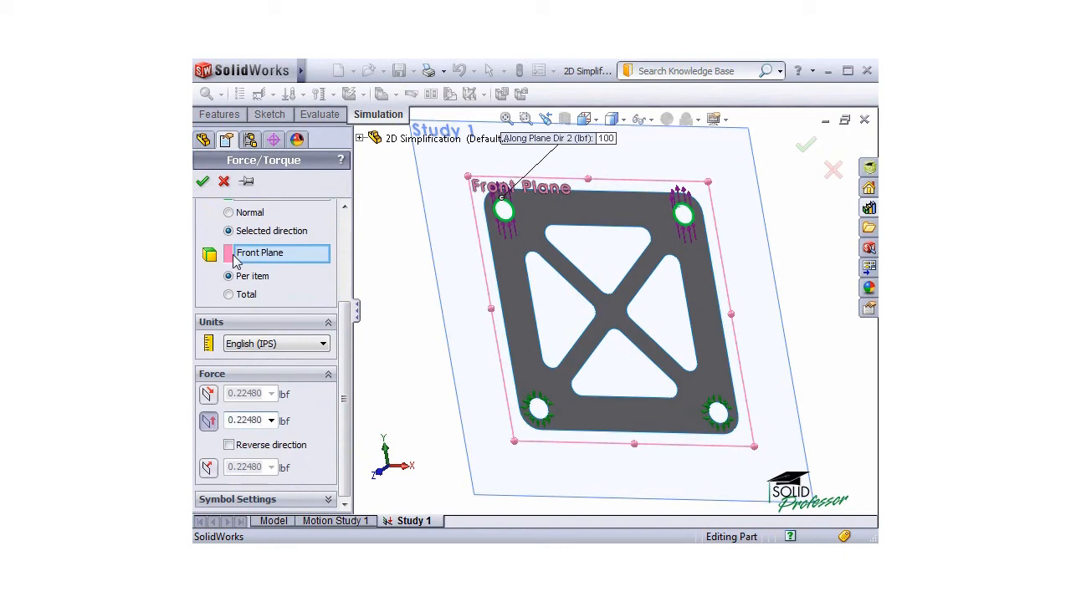
pyautogui.click(202, 181)
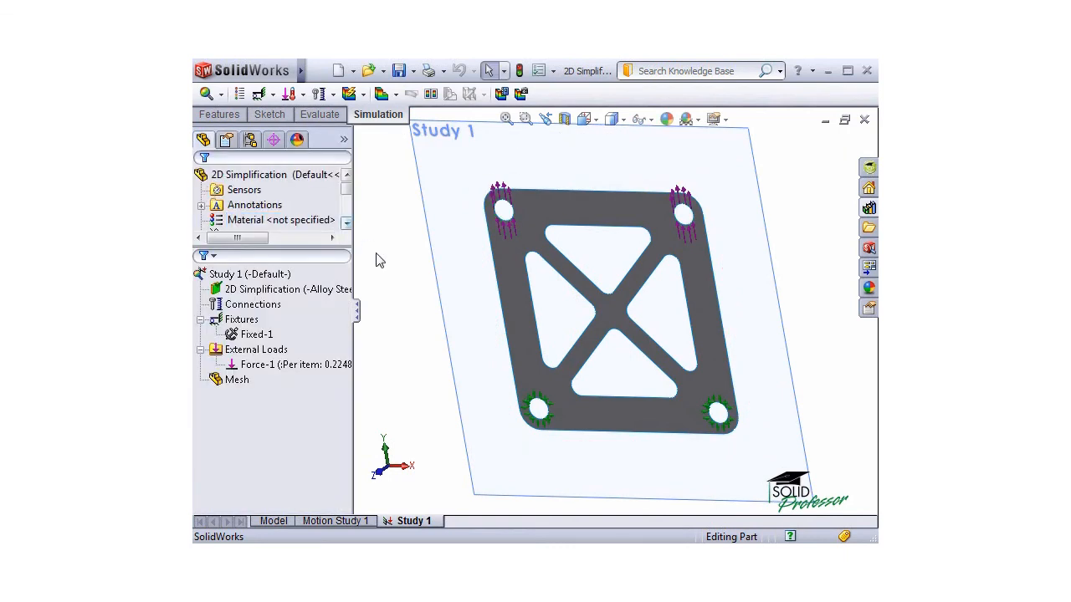
# Step: Run Study 1 and display the Stress1 von Mises plot, rotating the plate to inspect it
pyautogui.rightClick(248, 274)
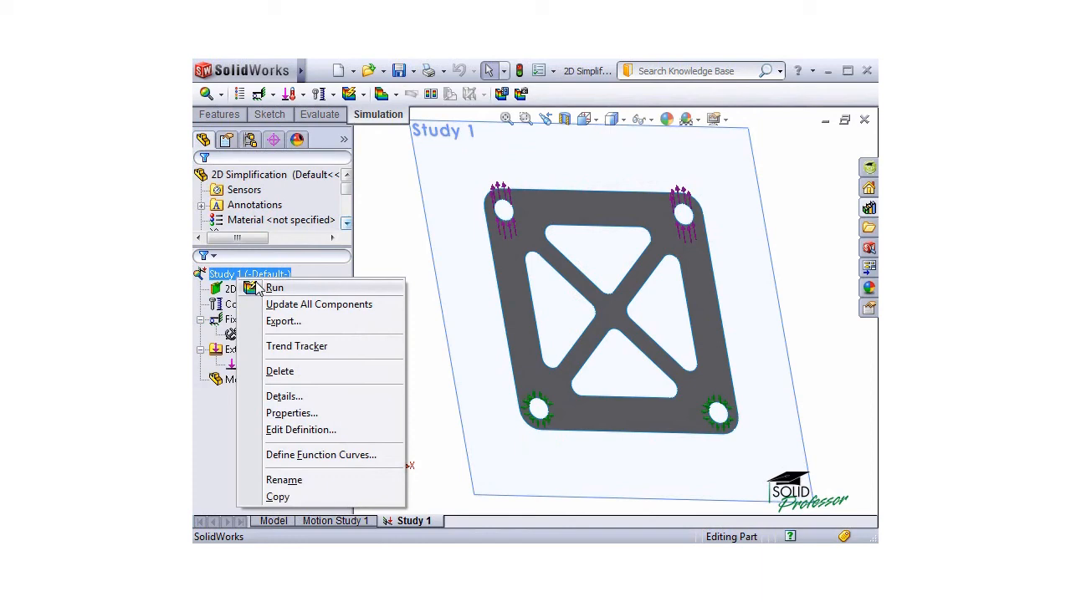
pyautogui.click(275, 288)
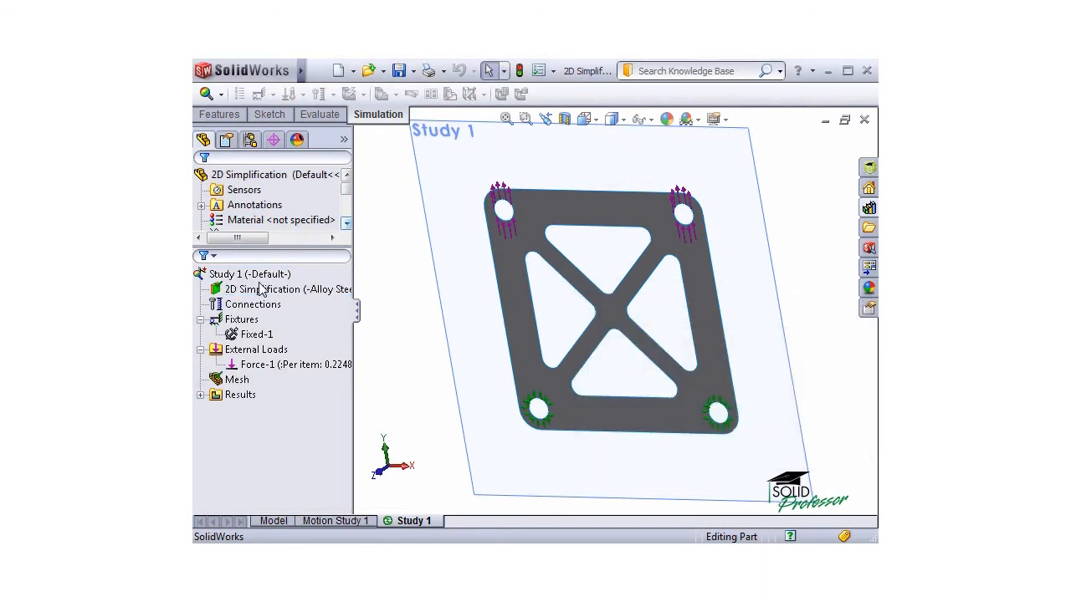
pyautogui.doubleClick(278, 408)
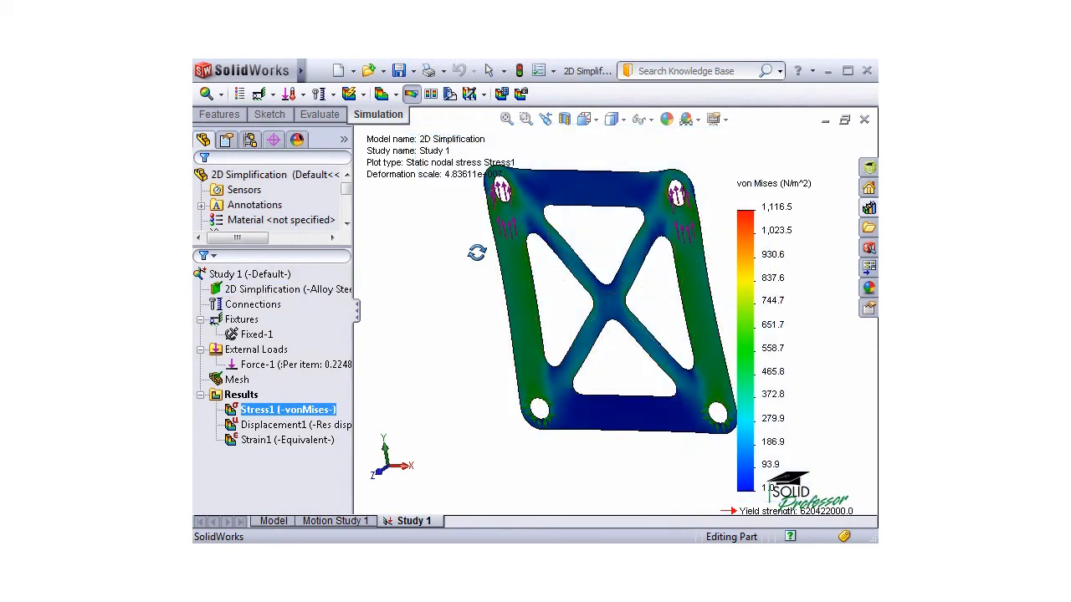
pyautogui.moveTo(611, 301); pyautogui.dragTo(603, 285)
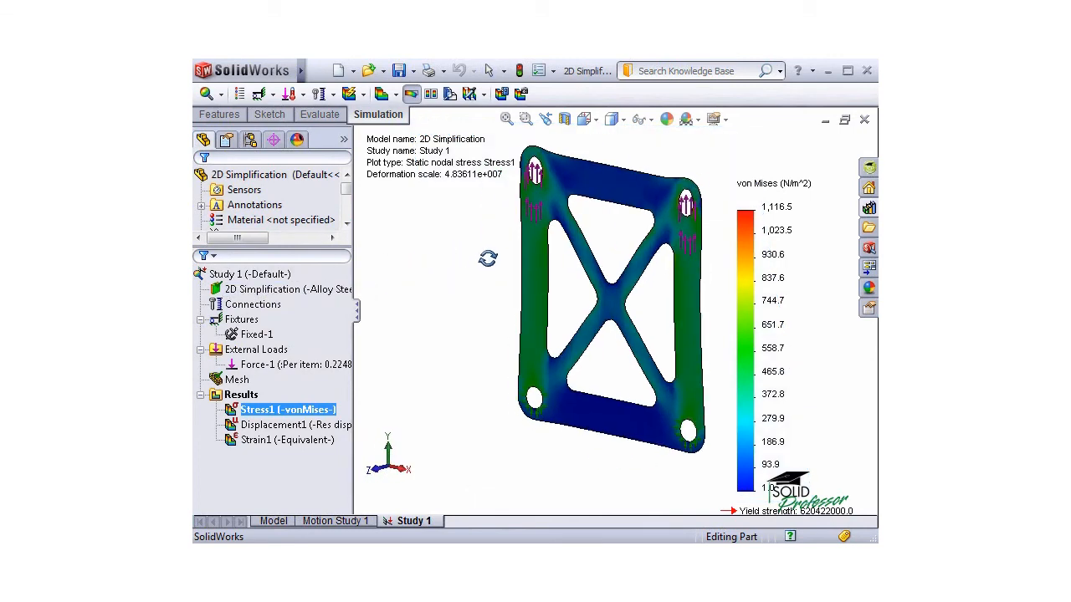